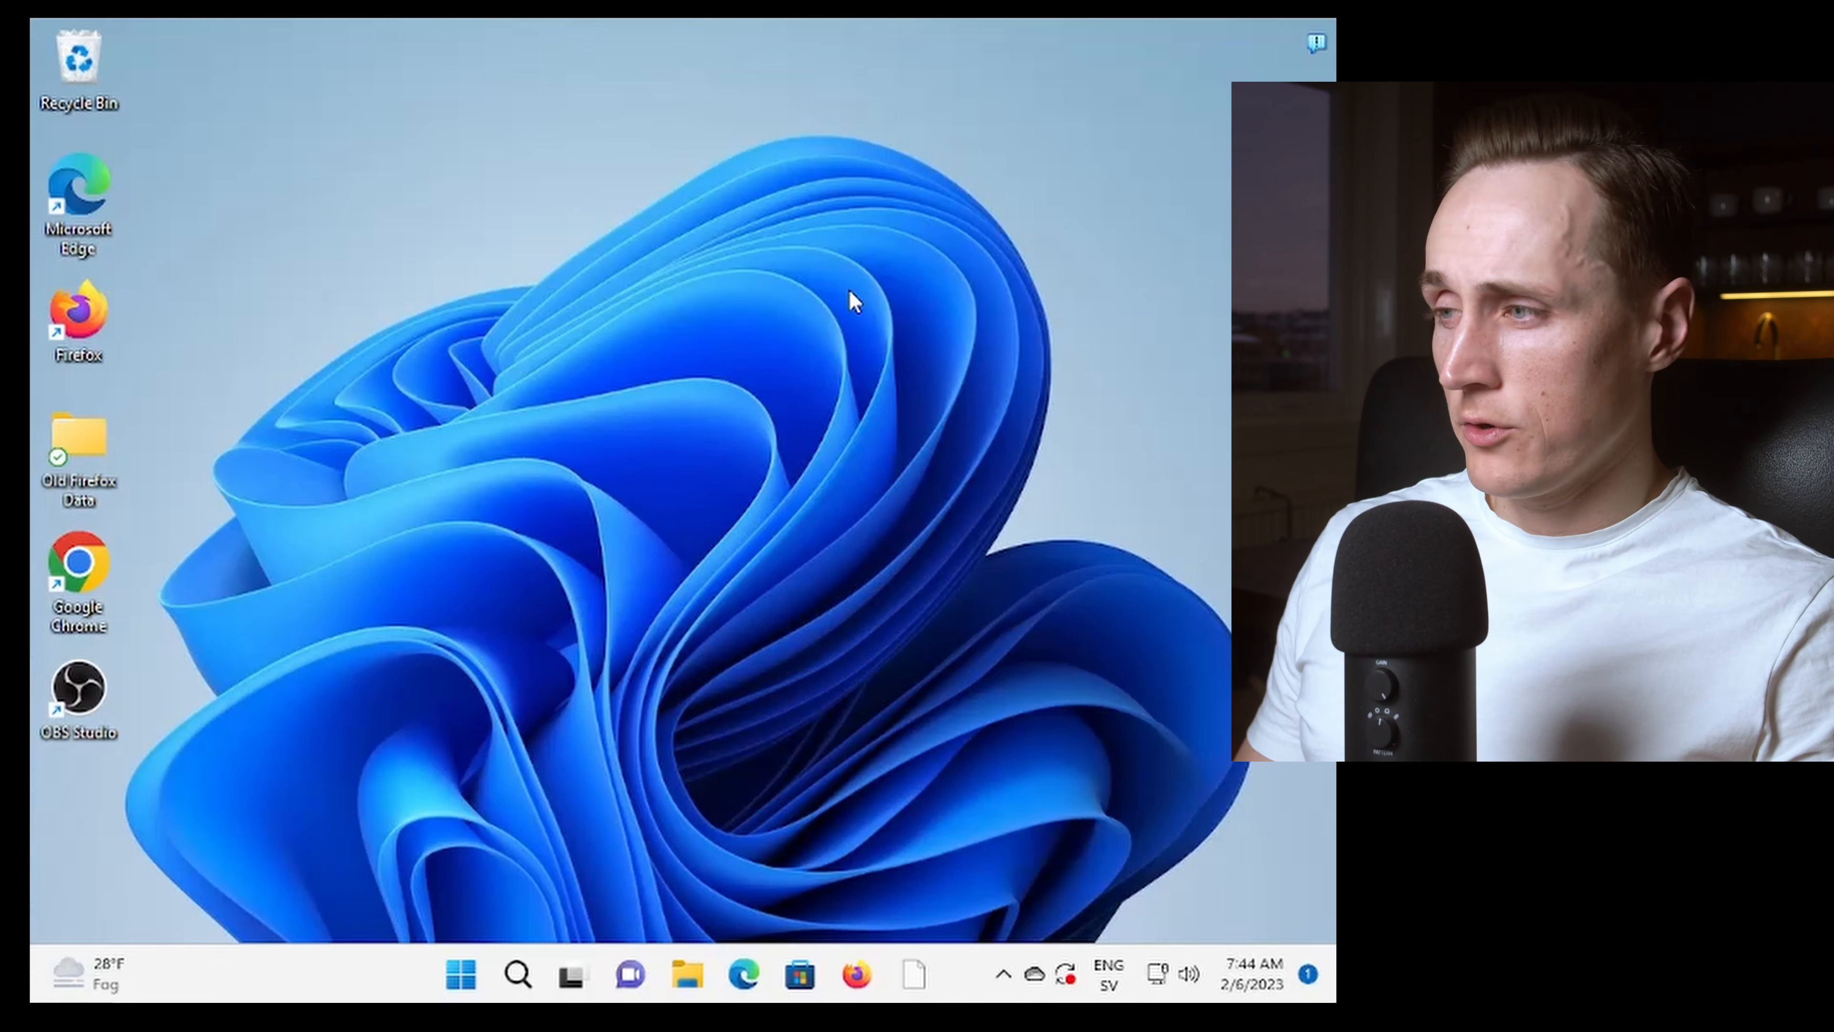
mouse_move(521, 936)
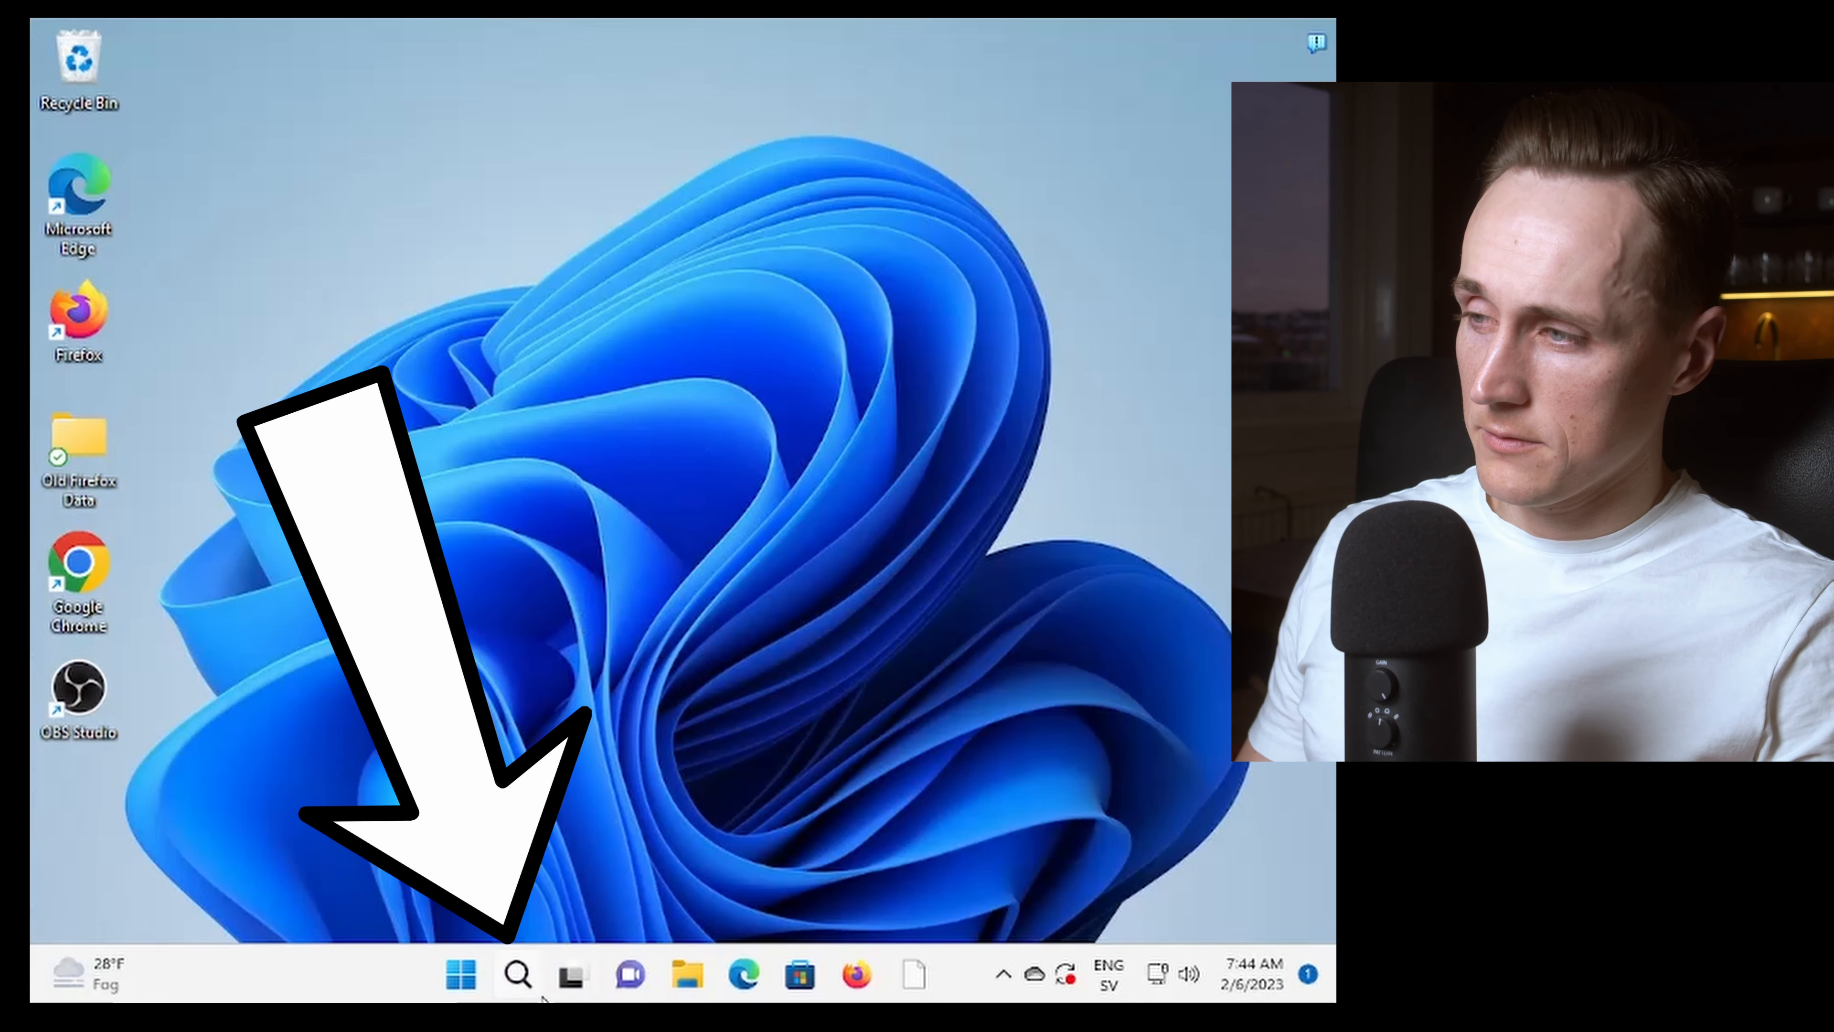
Search Windows for 'remove' to surface Add or remove programs
left_click(517, 973)
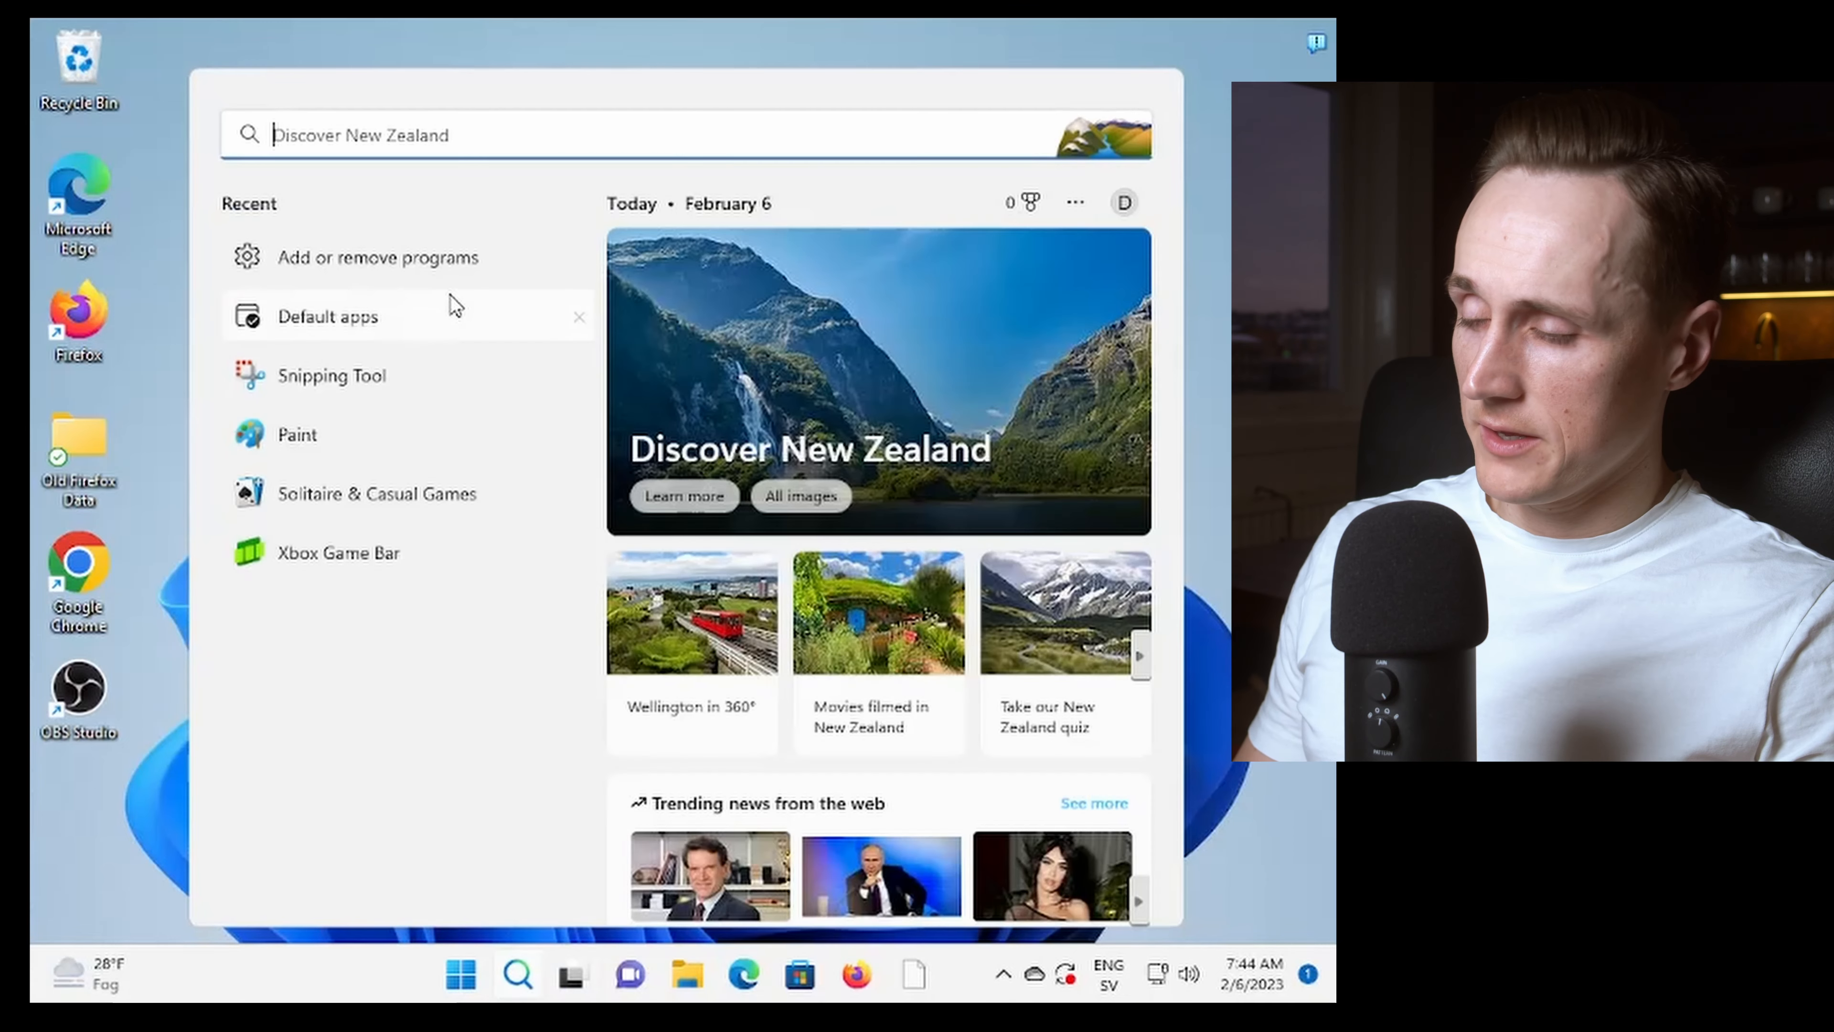
type("remove")
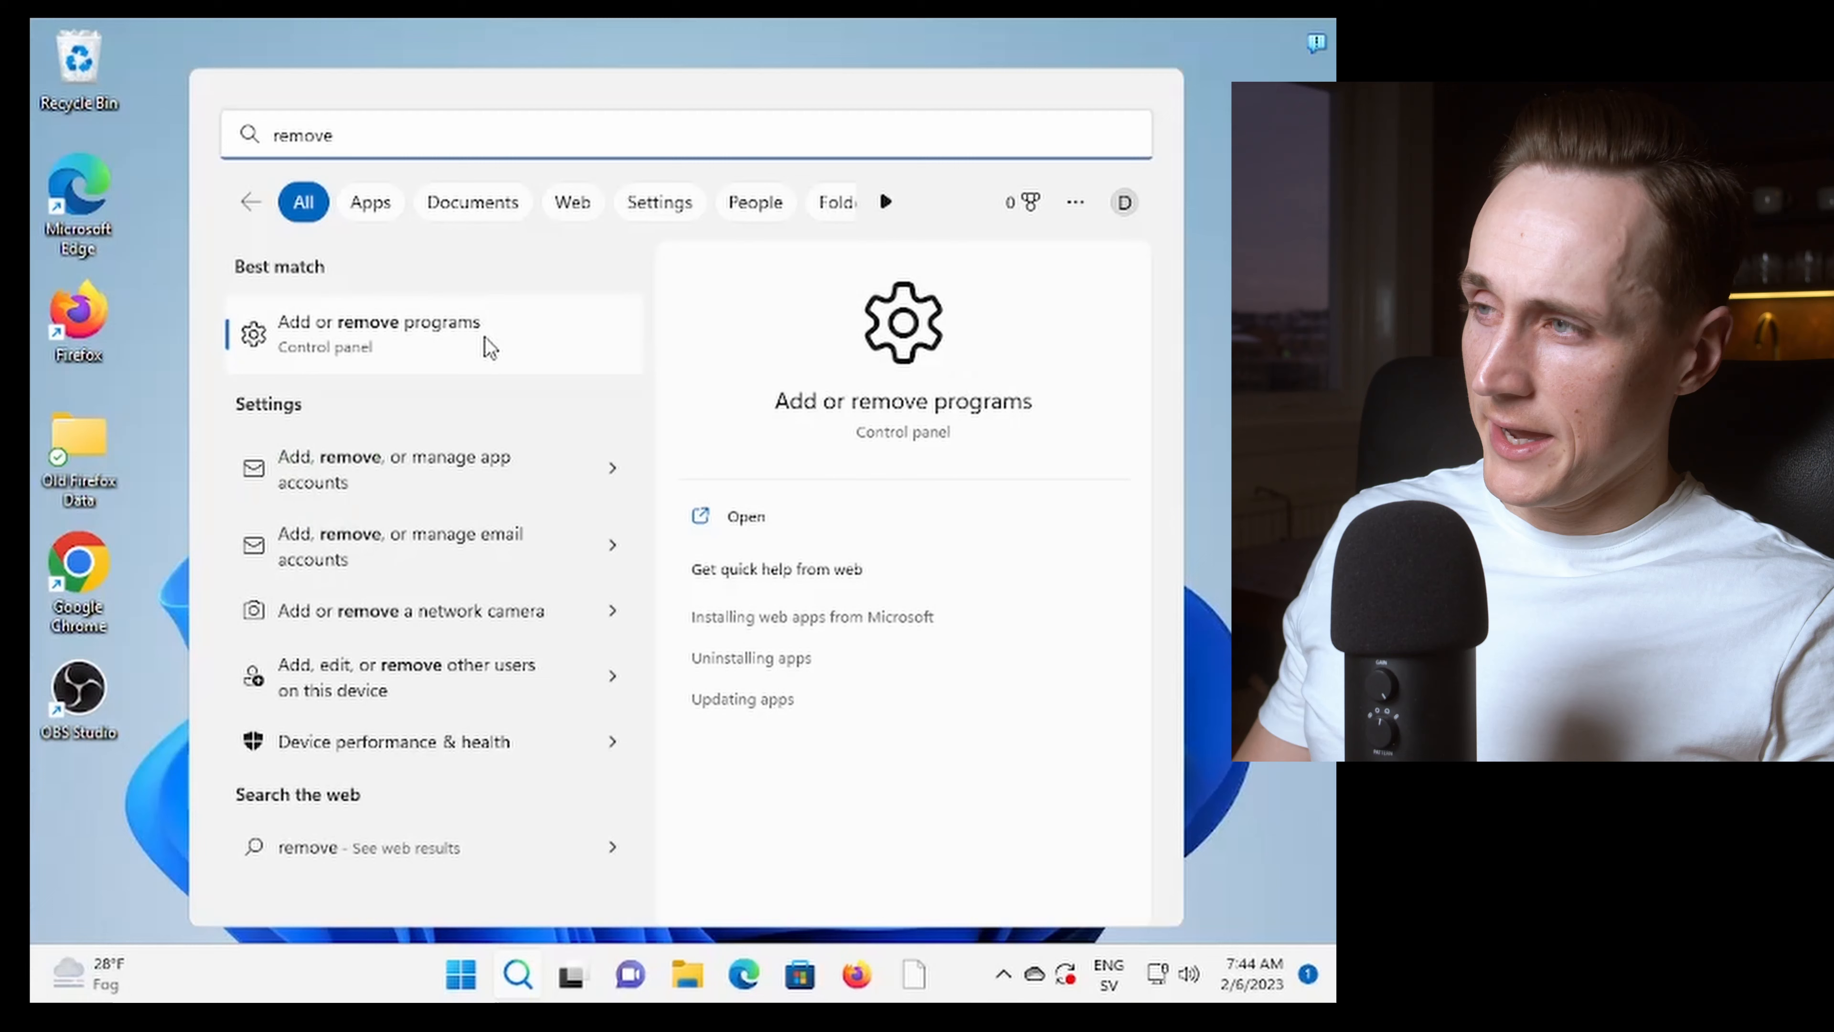
mouse_move(432, 355)
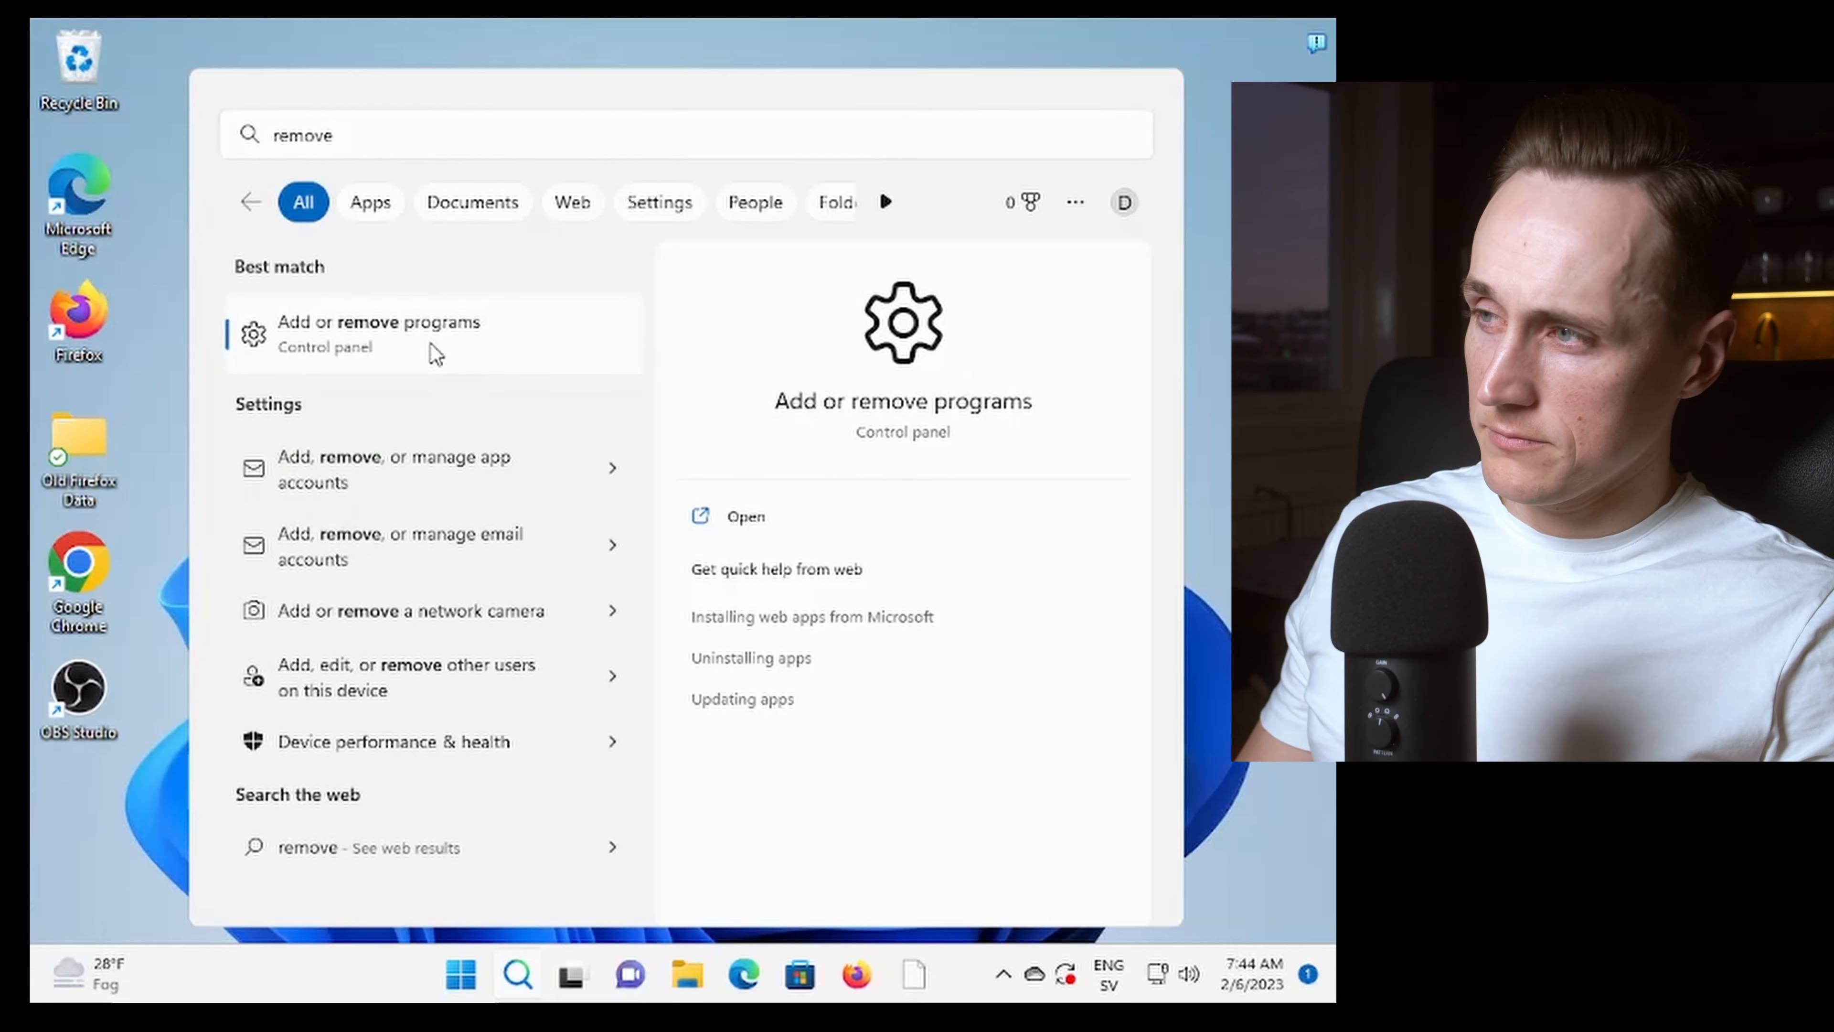
Go to Installed apps and filter the list by 'chrome' so only Google Chrome shows
left_click(379, 334)
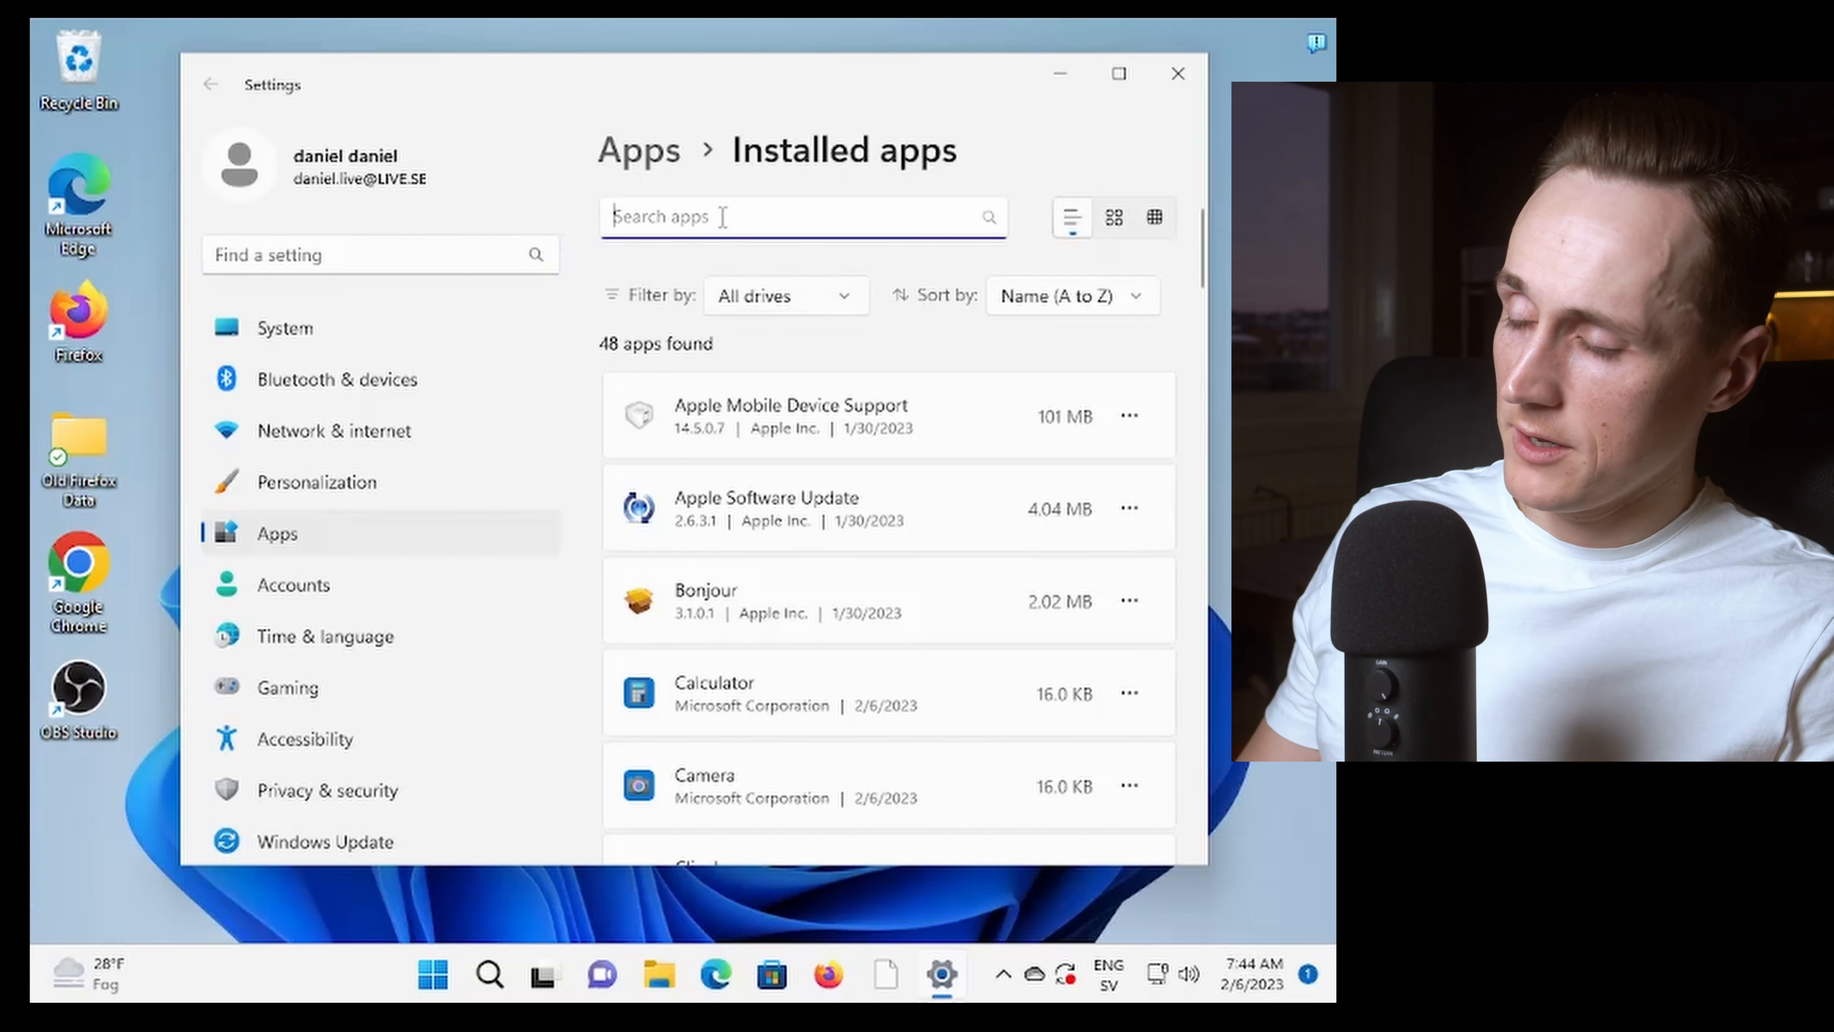
type("chrome")
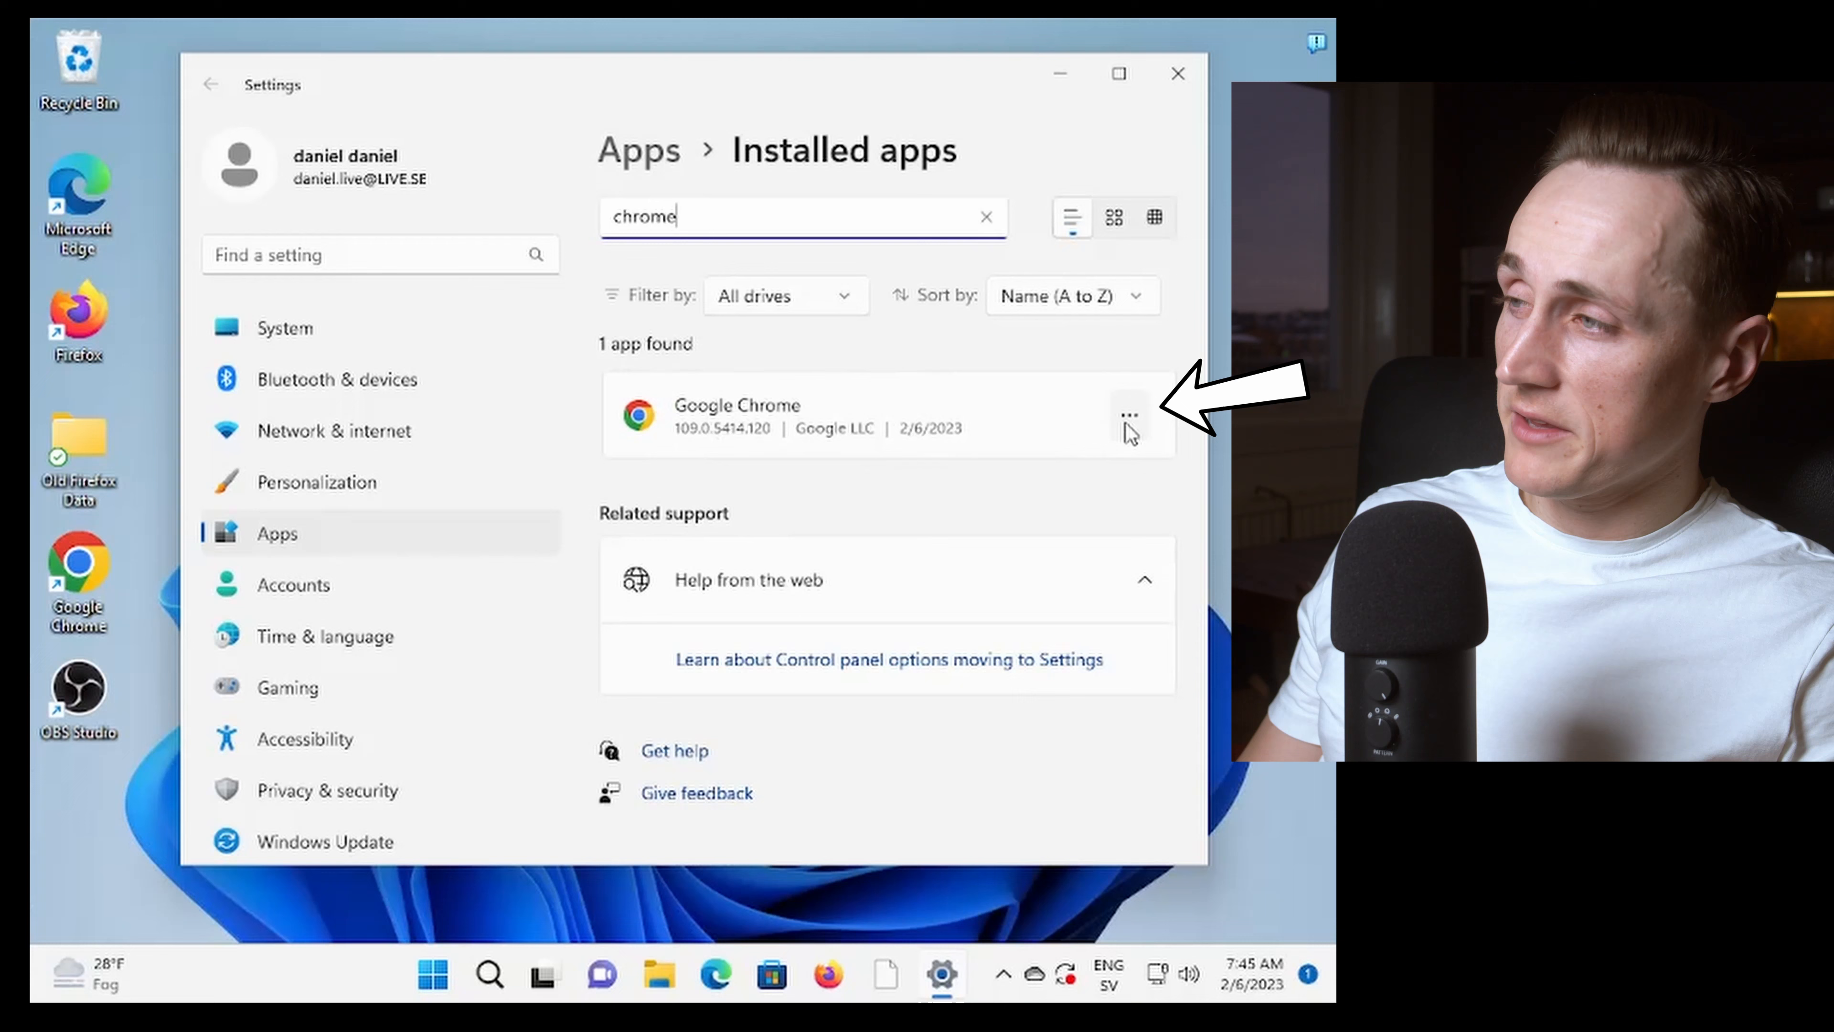
Choose Uninstall from Google Chrome's three-dot menu to bring up the removal warning
left_click(1126, 415)
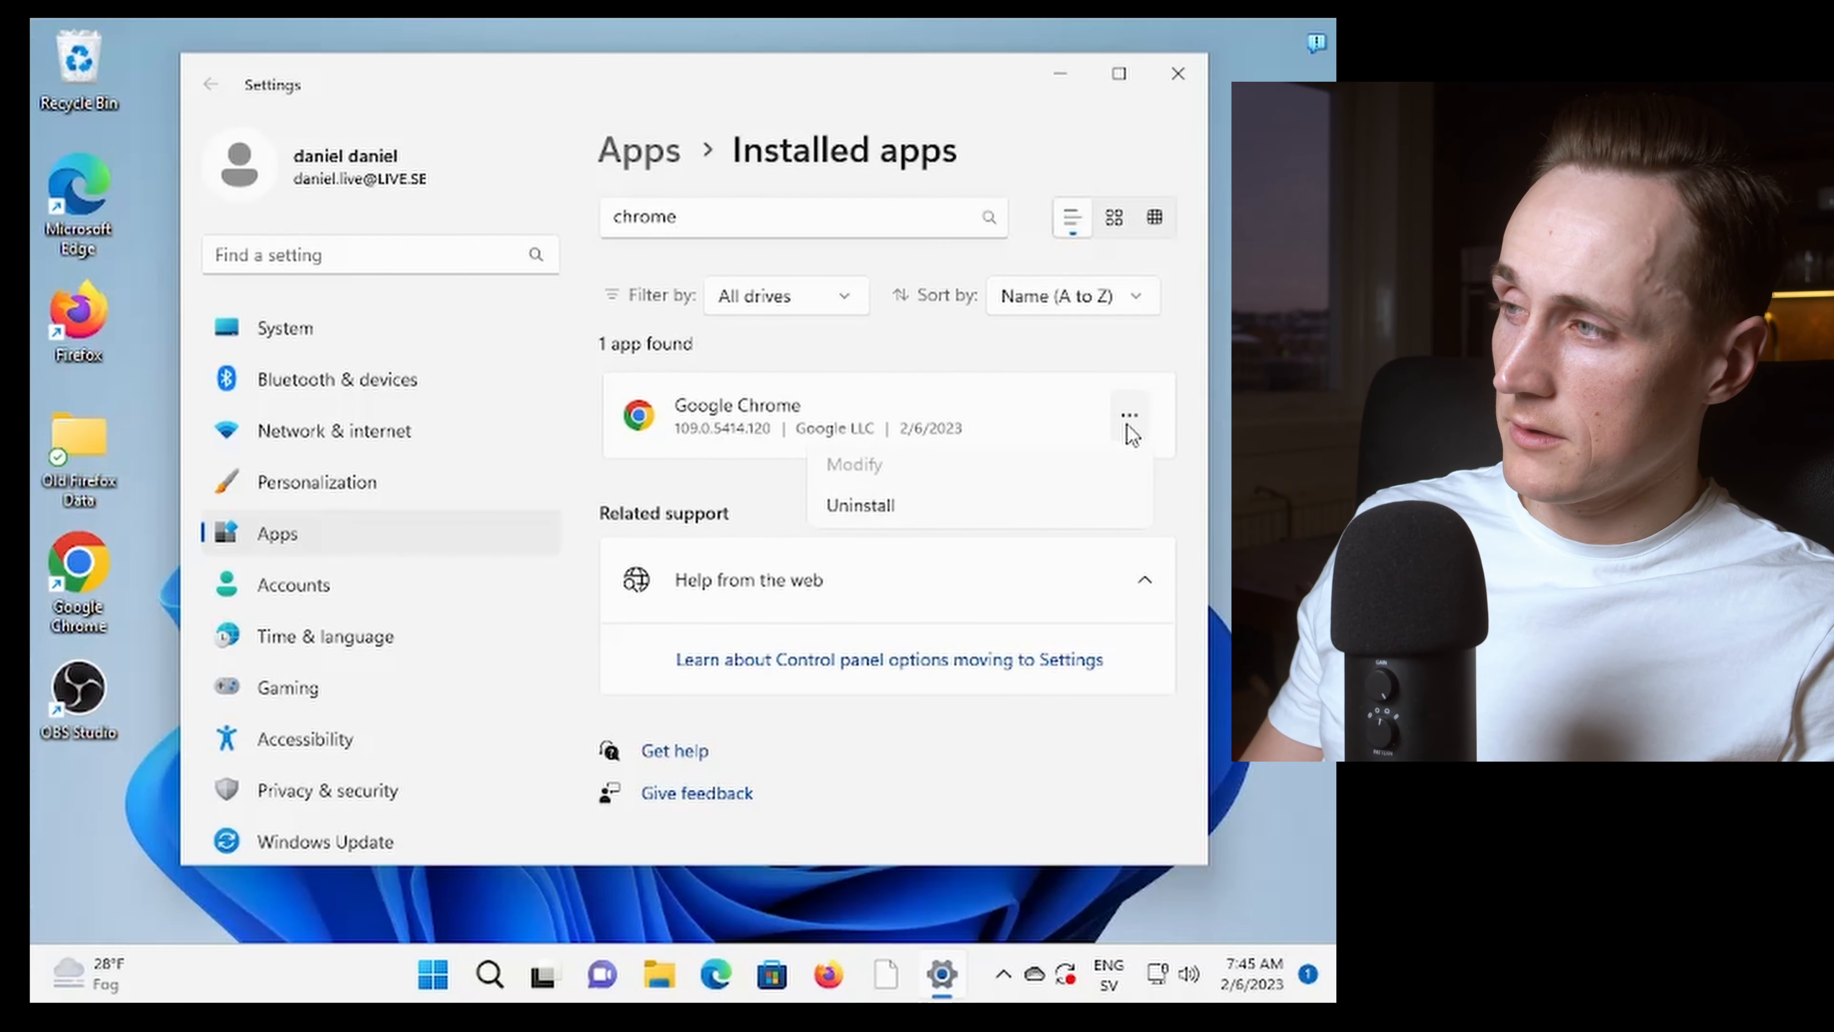
mouse_move(923, 518)
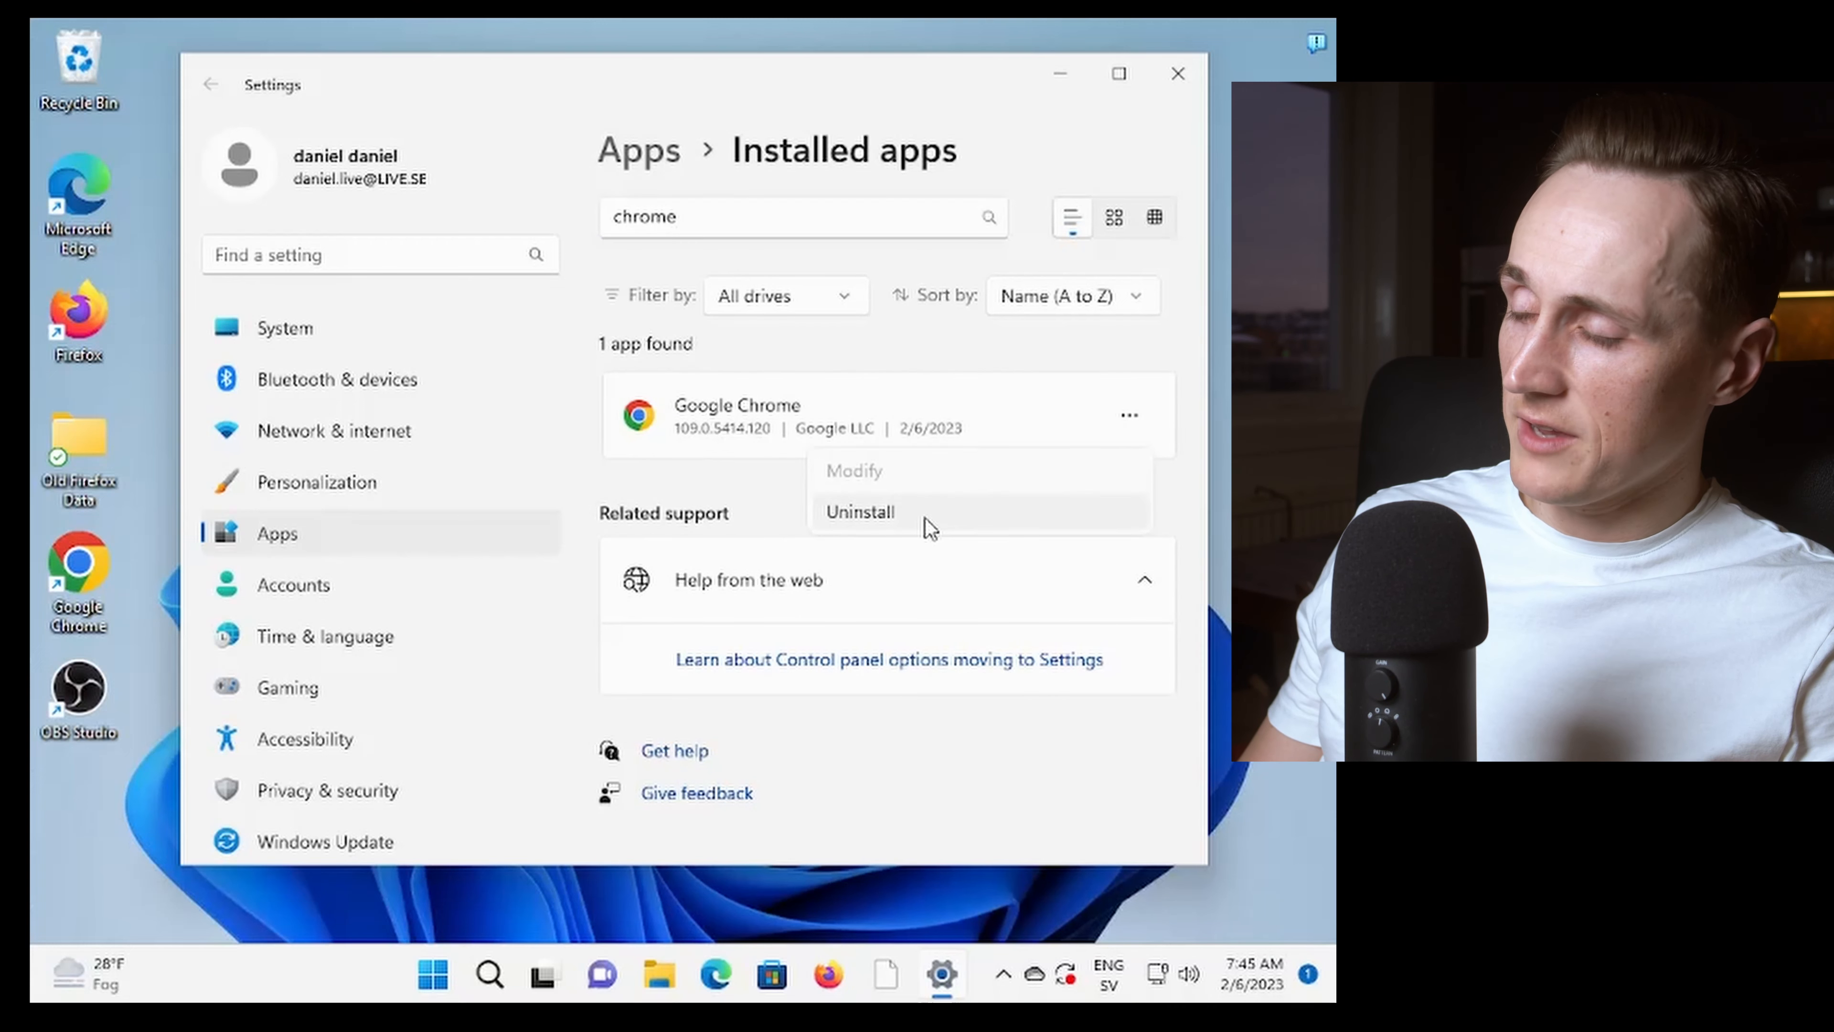
left_click(859, 512)
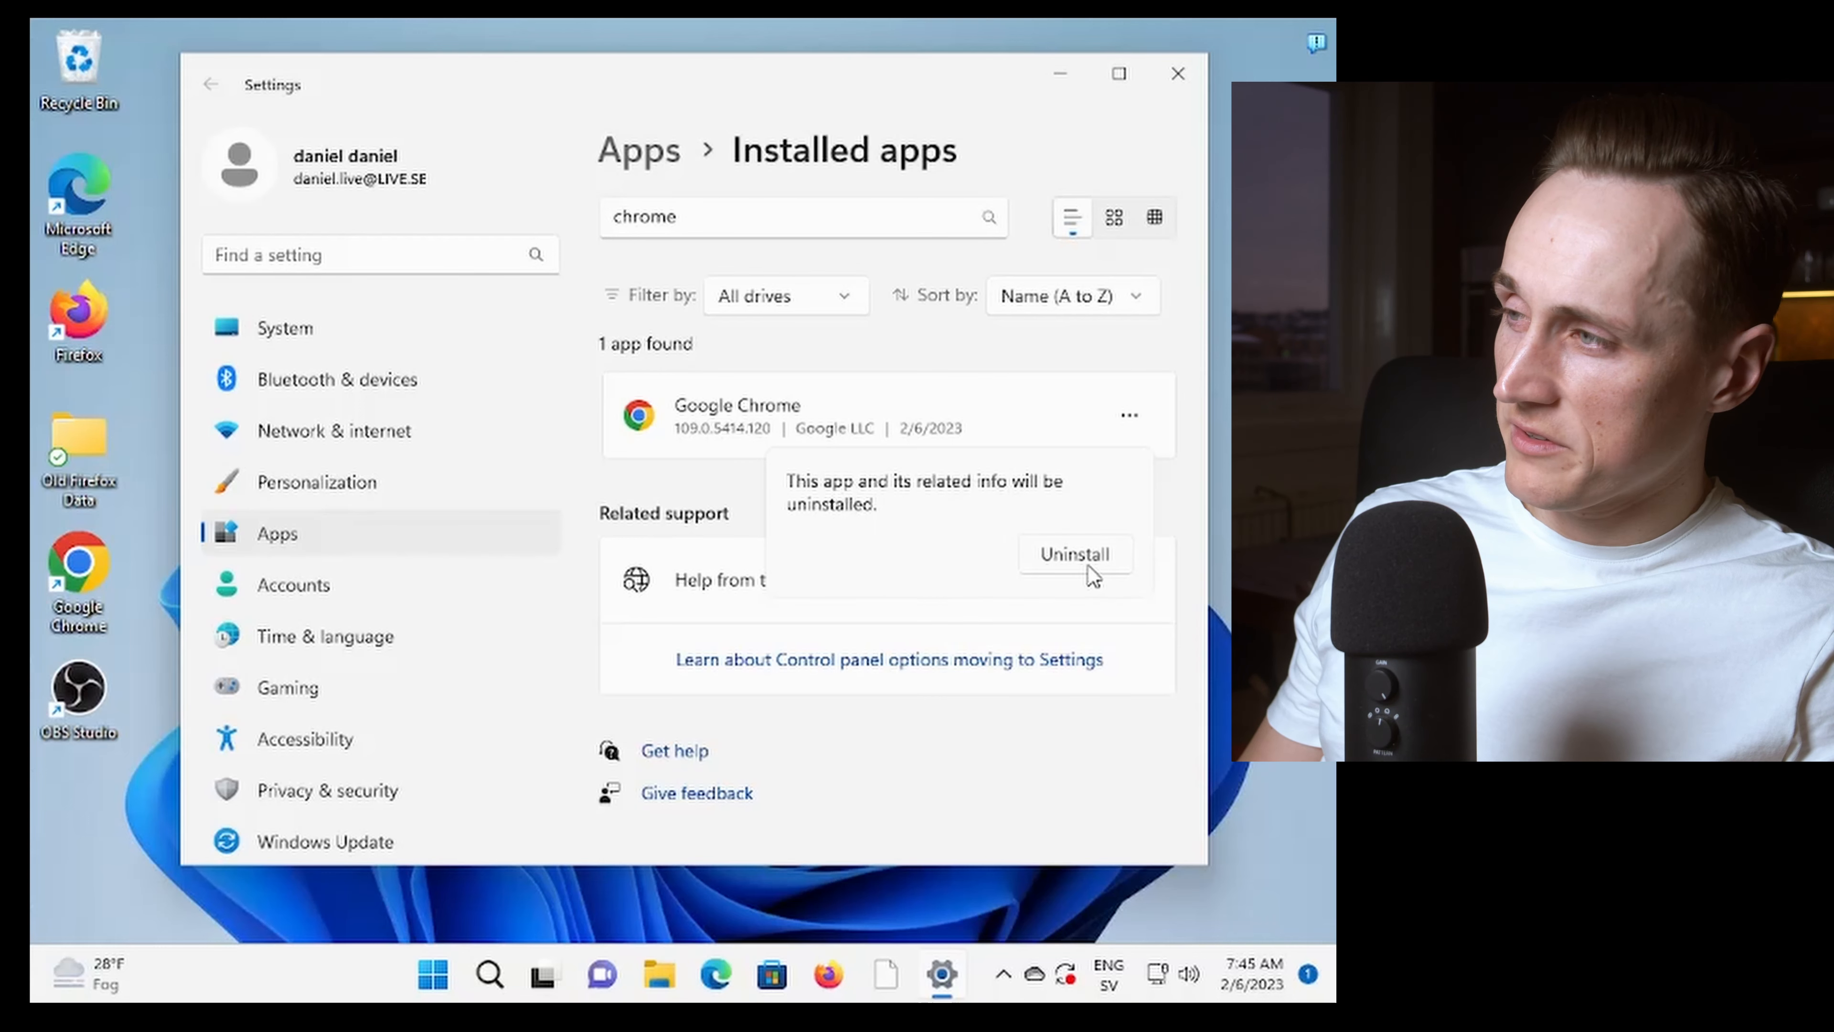
Confirm the uninstall warning, prompting User Account Control for Google Chrome Installer
left_click(1074, 553)
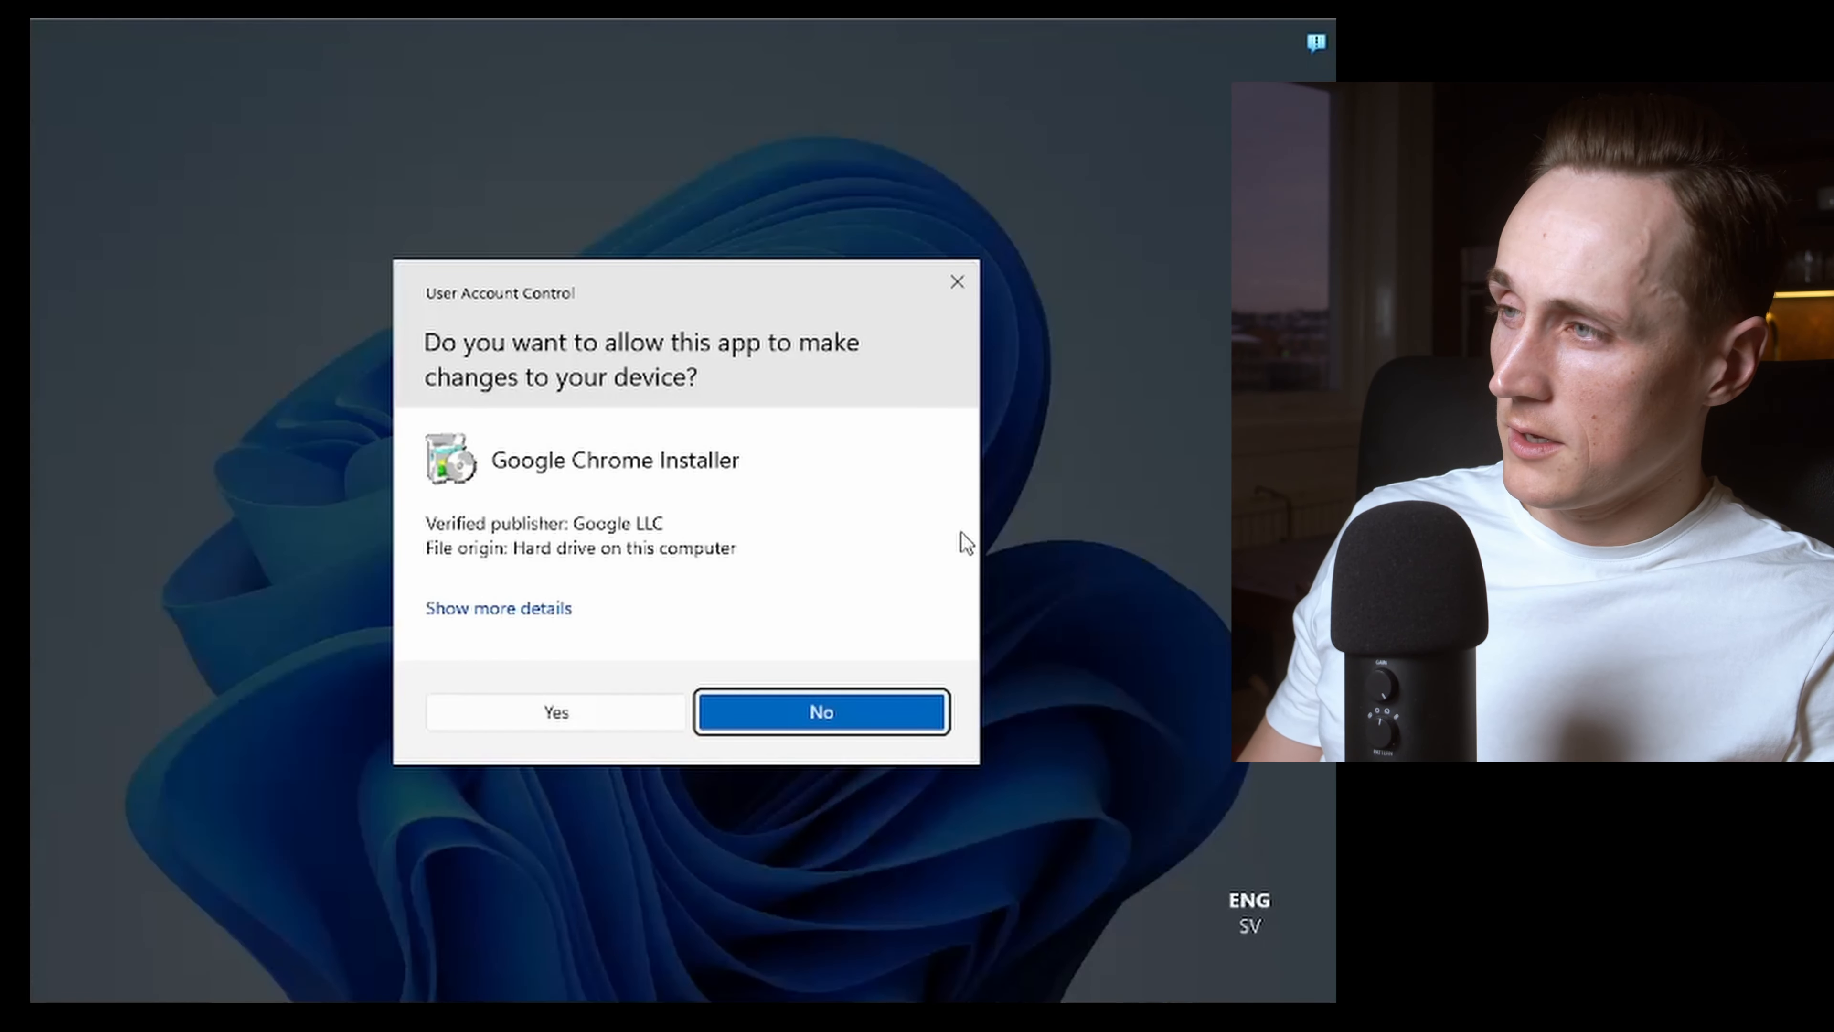
mouse_move(891, 397)
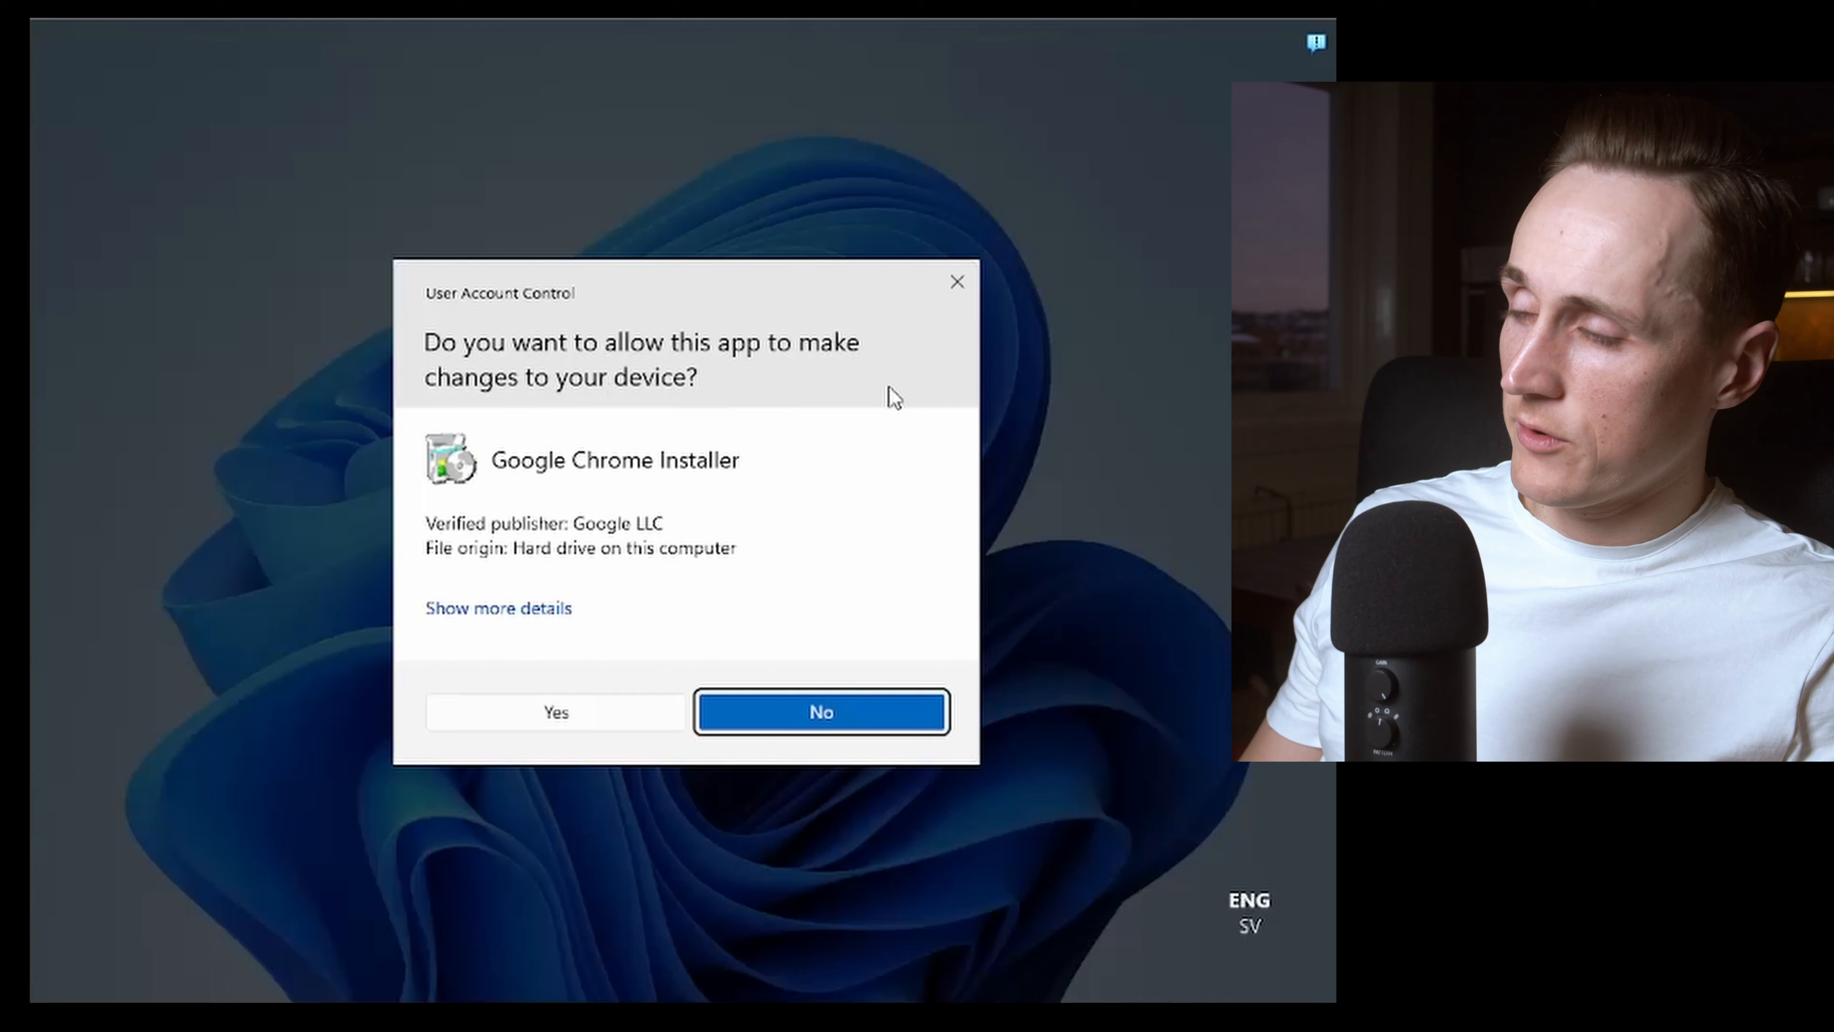
mouse_move(684, 431)
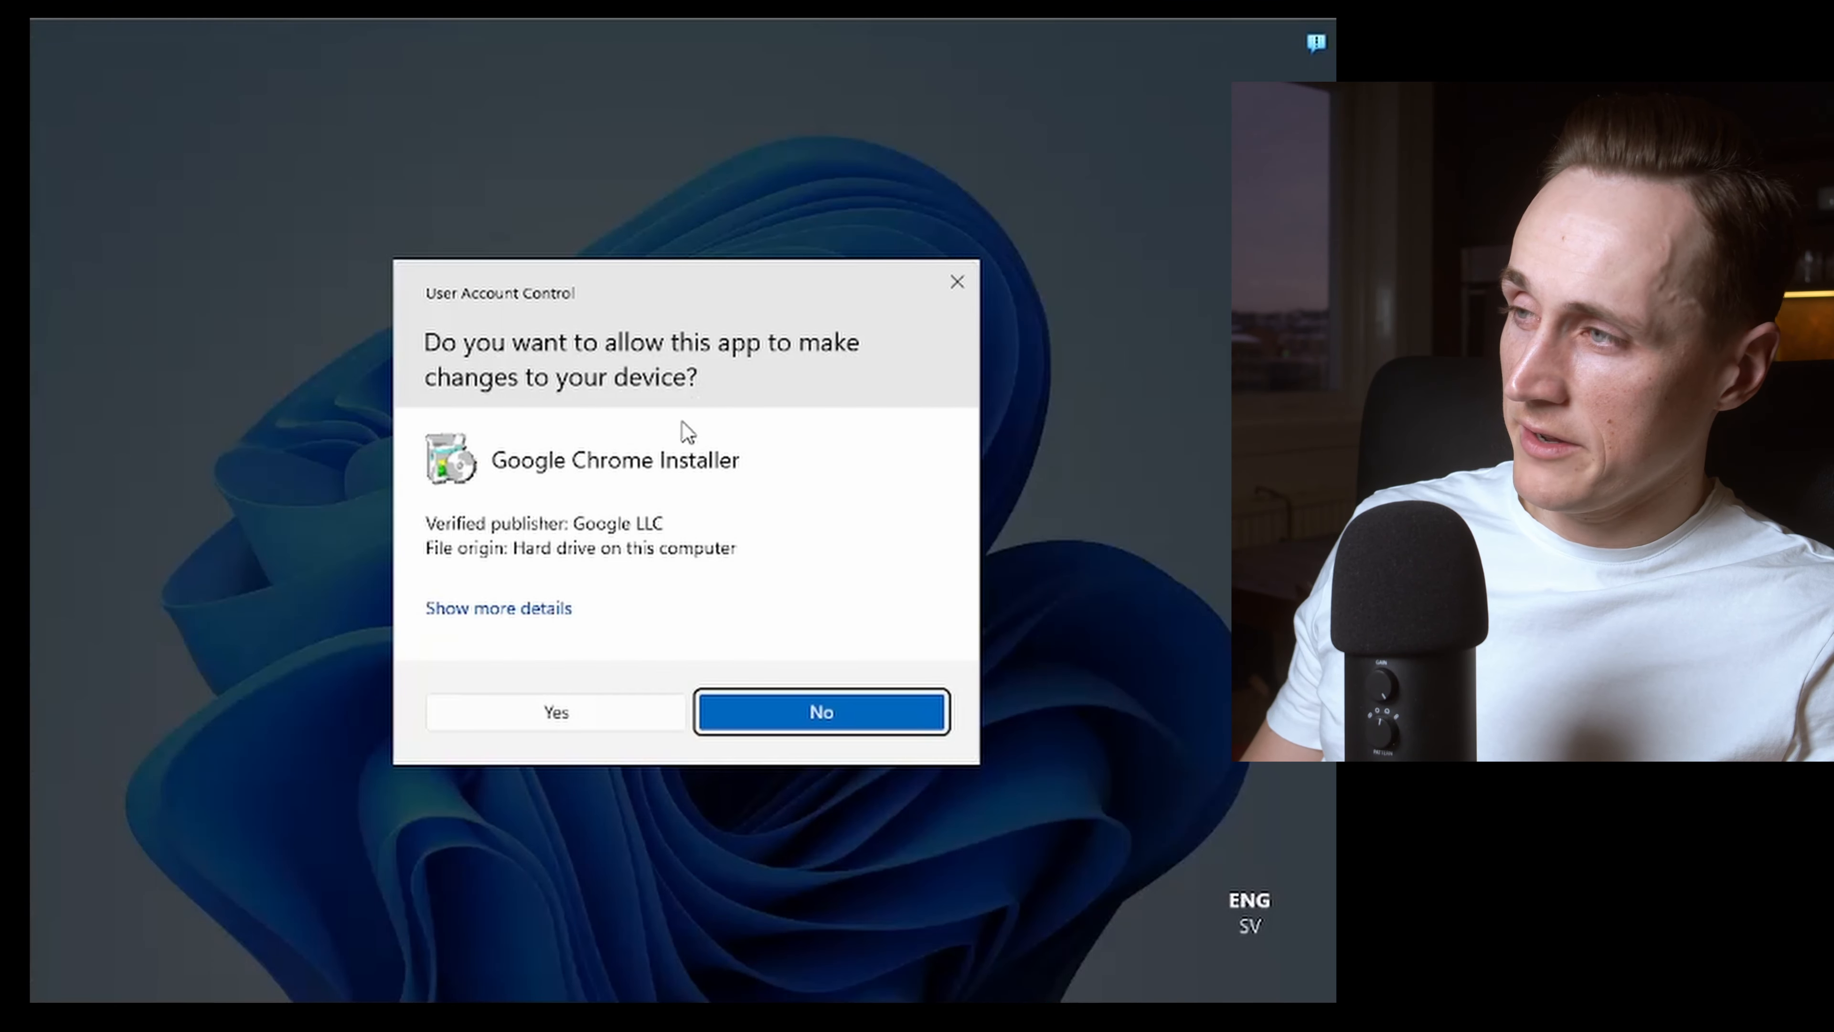
mouse_move(603, 736)
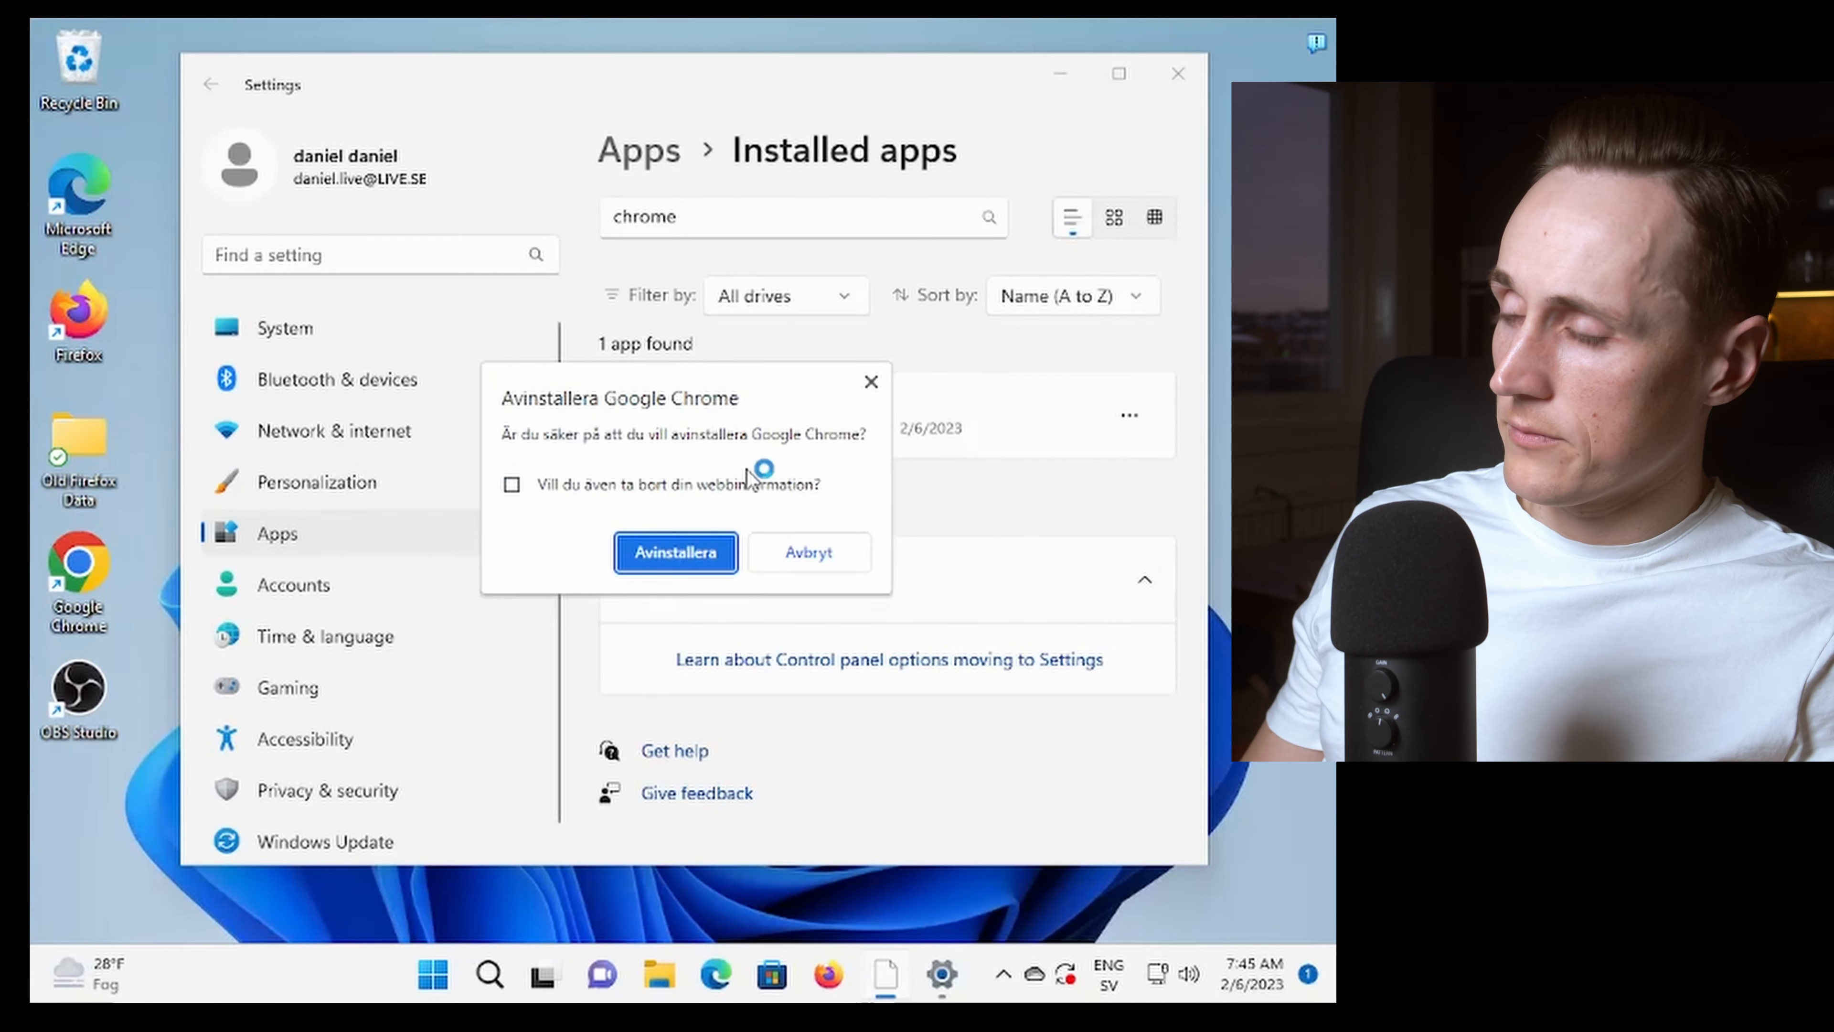
Confirm removal in the Google Chrome Installer dialog (Avinstallera)
left_click(807, 552)
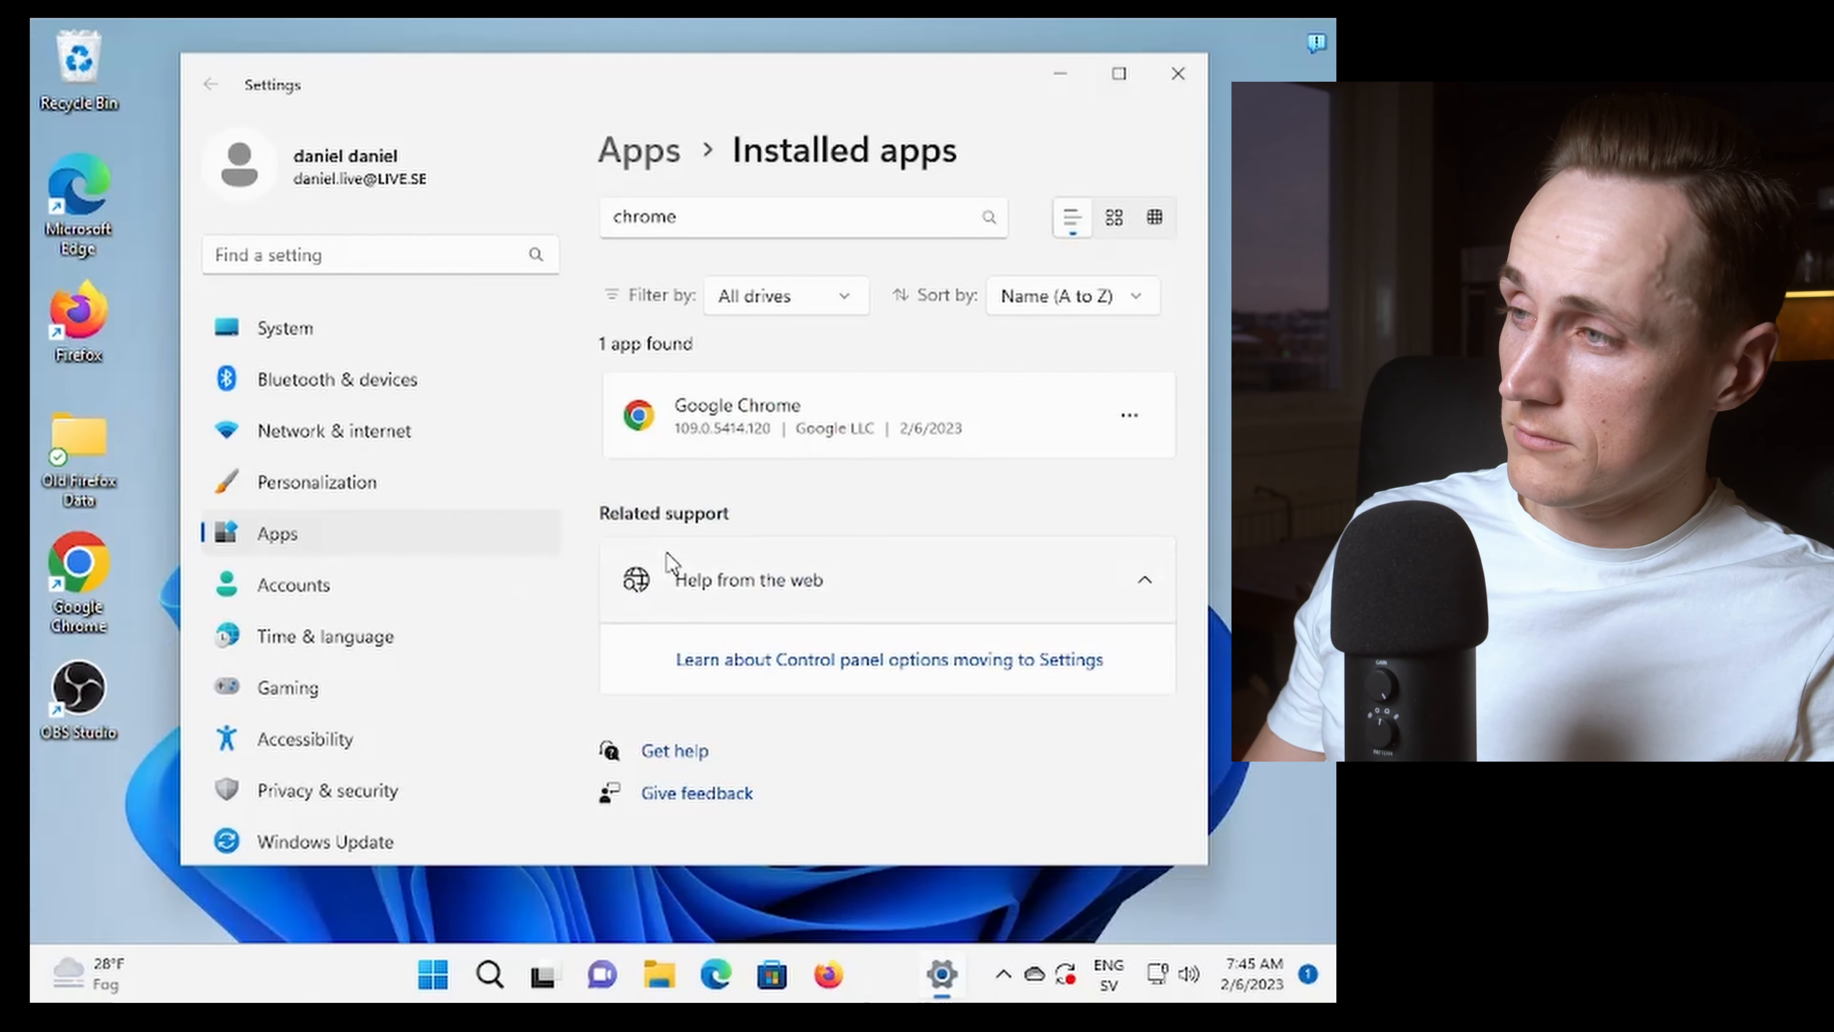